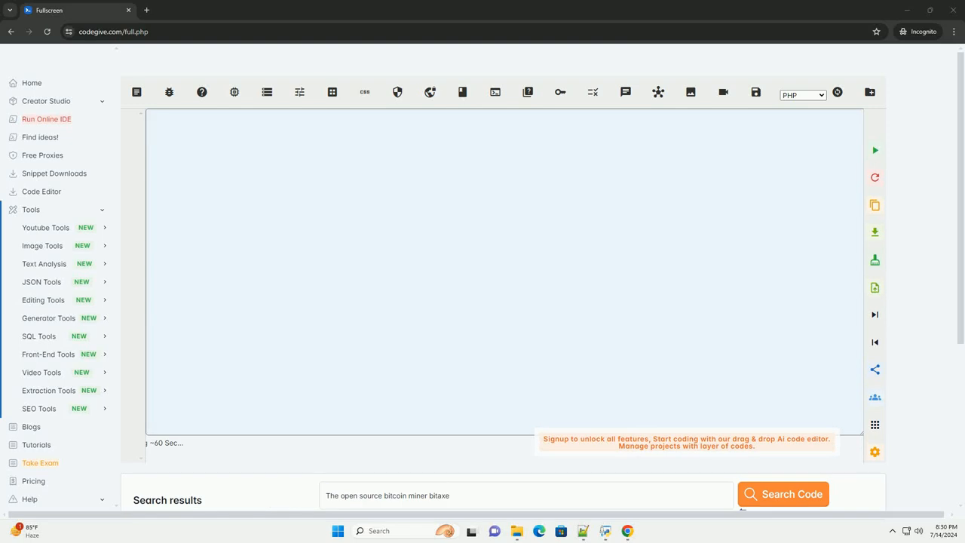
Step: Generate a Bitaxe bitcoin miner tutorial from the query 'The open source bitcoin miner bitaxe'
left_click(783, 494)
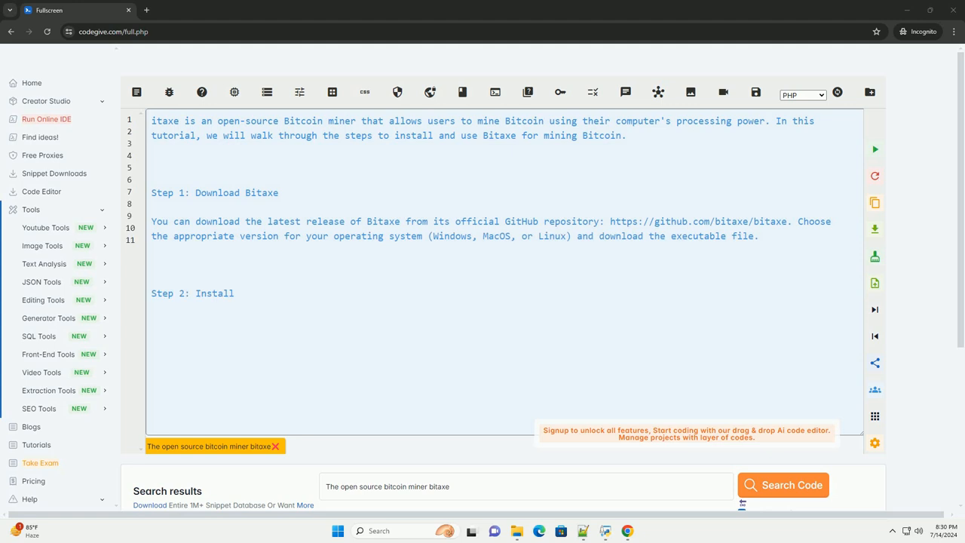
Step: Follow the stream as it writes Step 3 with a sample config.json and Step 4 start mining
type("Bitaxe")
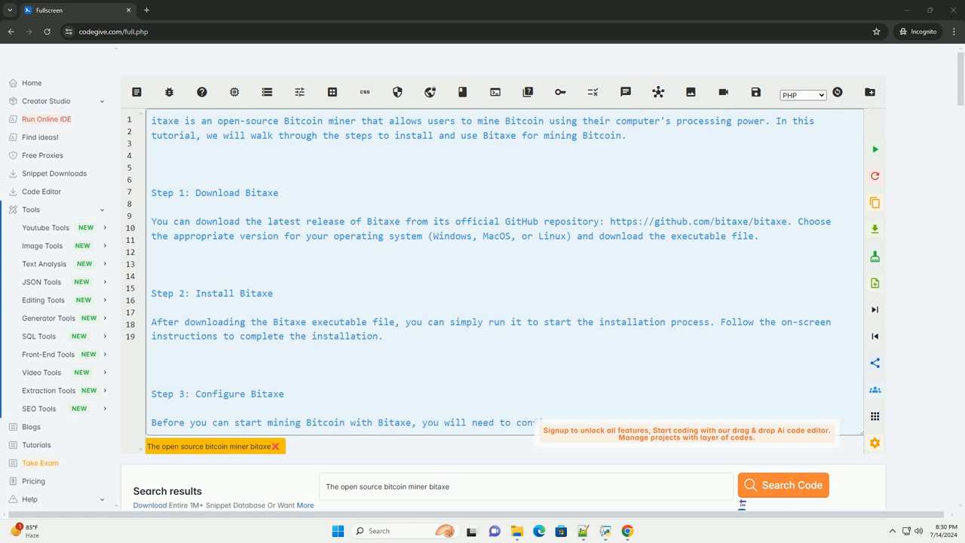
scroll("down", 3)
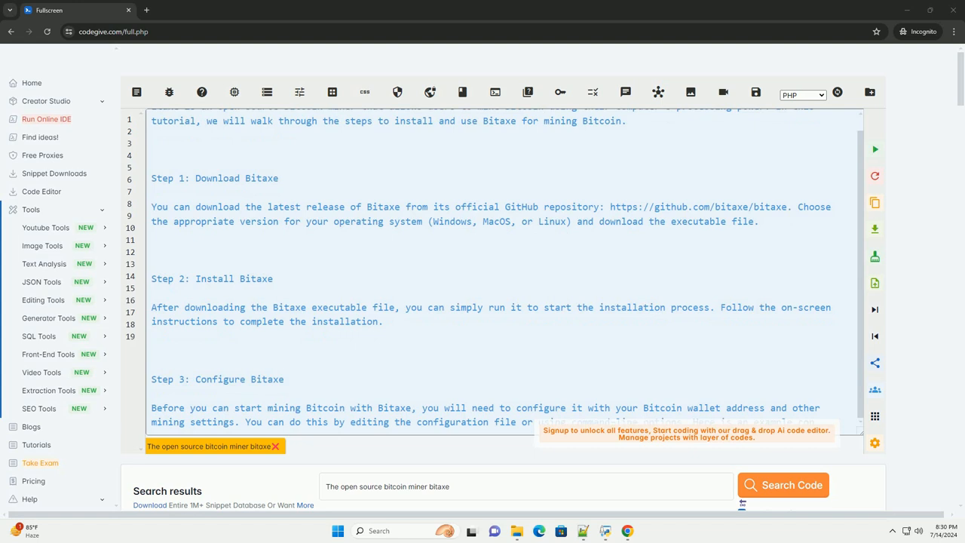
scroll("down", 3)
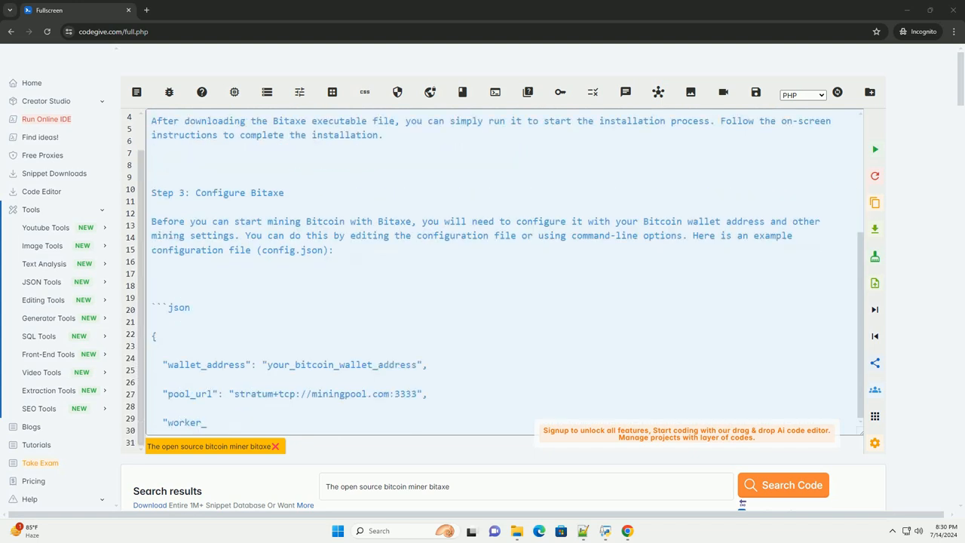
scroll("down", 3)
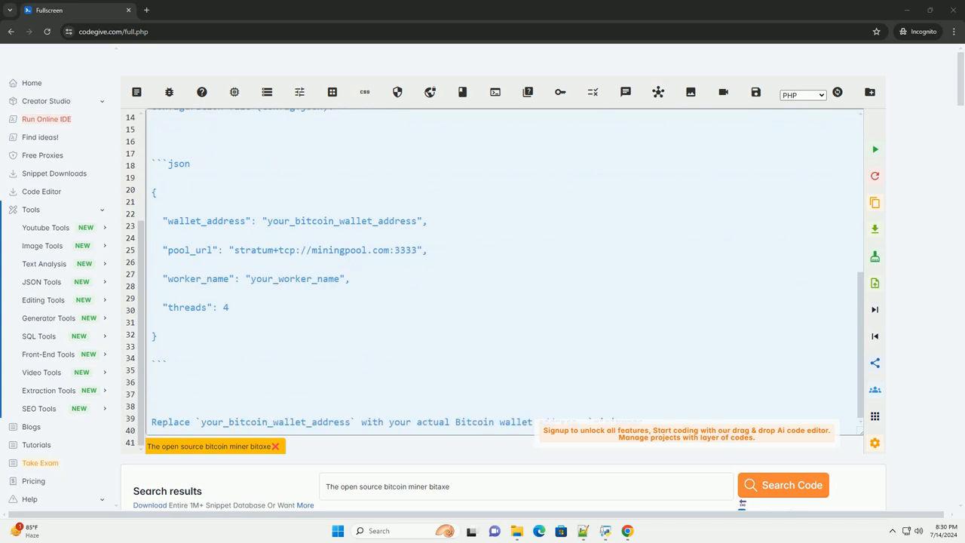
scroll("down", 3)
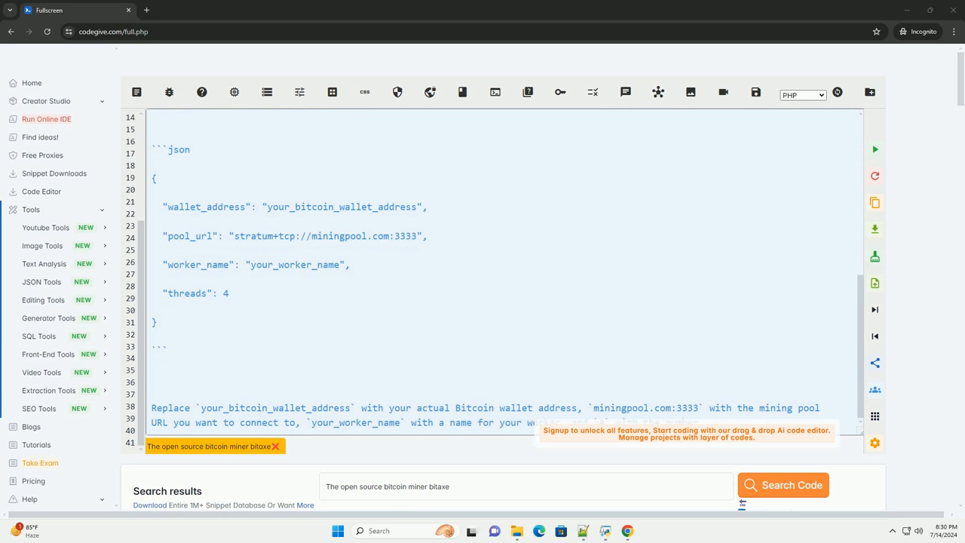
scroll("down", 3)
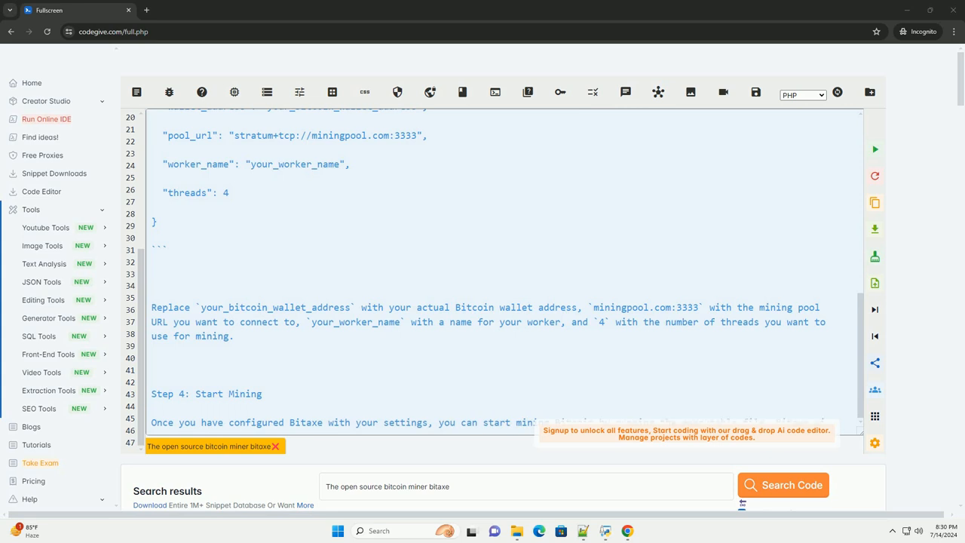
scroll("down", 3)
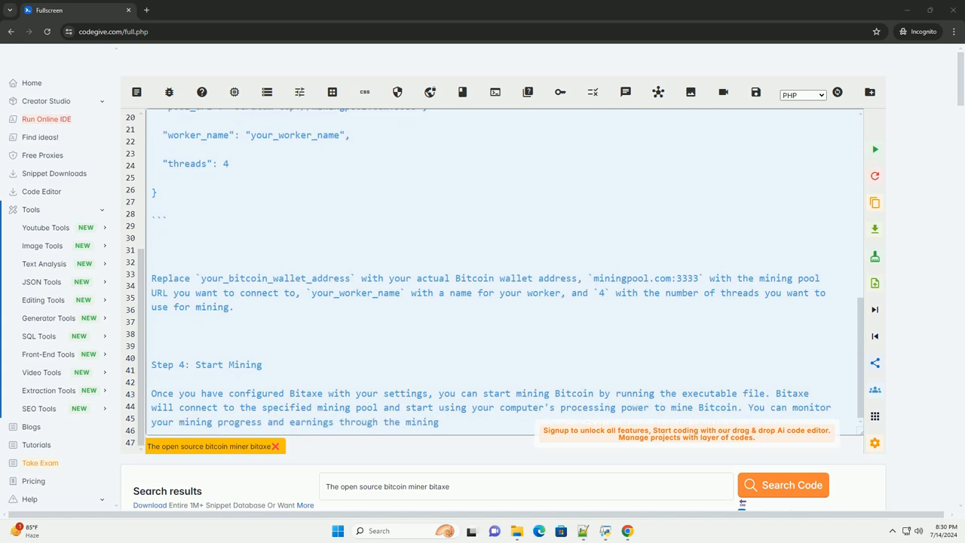
scroll("down", 3)
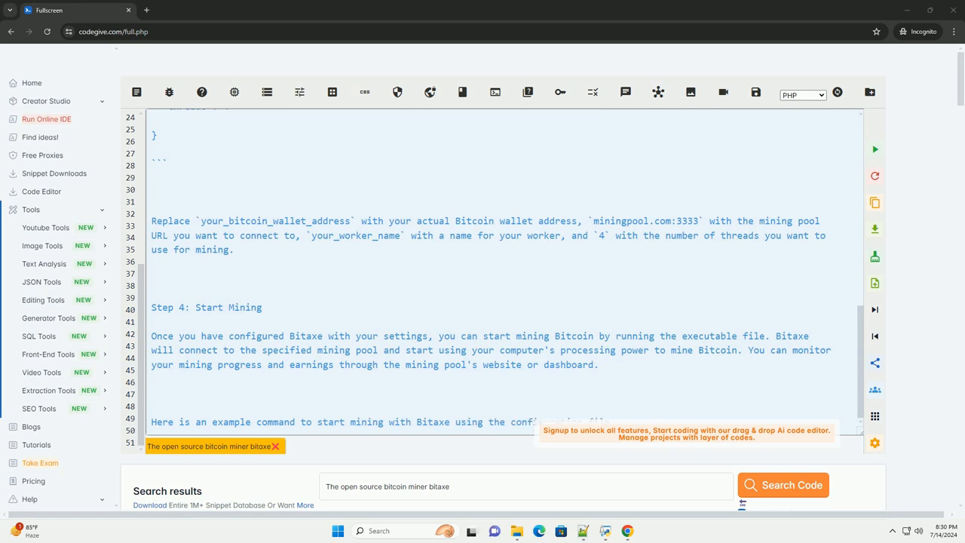
Step: Follow the stream through the ./bitaxe --config config.json command, closing note, and repeated introduction
scroll("down", 3)
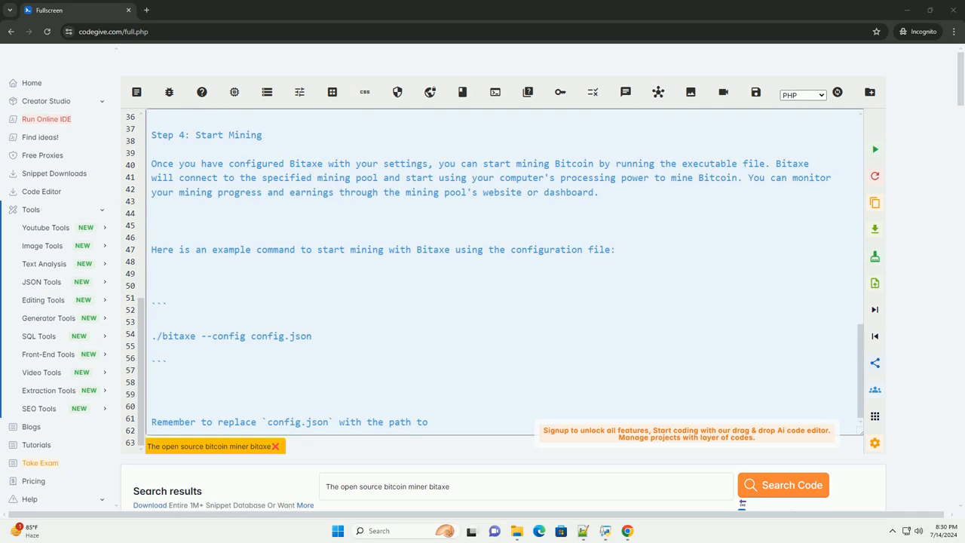
scroll("down", 3)
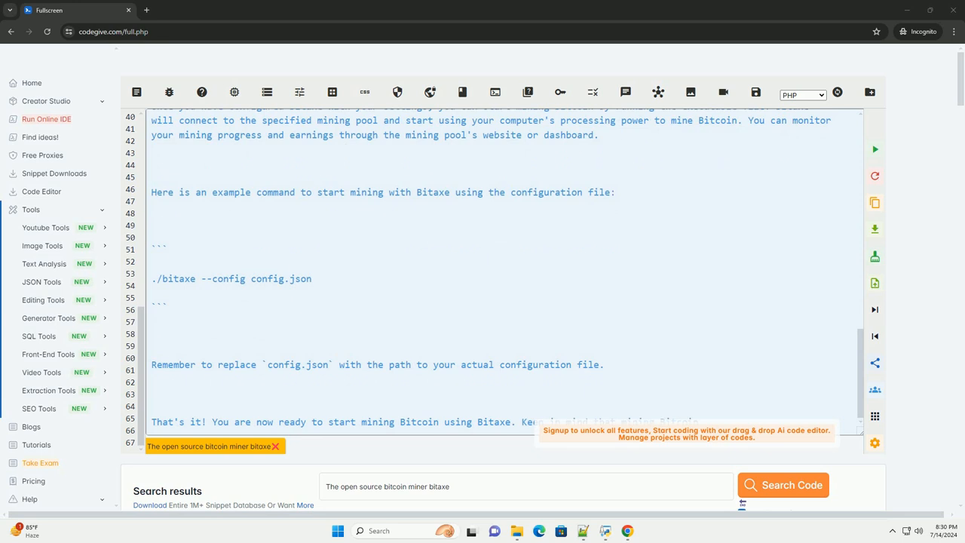
scroll("down", 3)
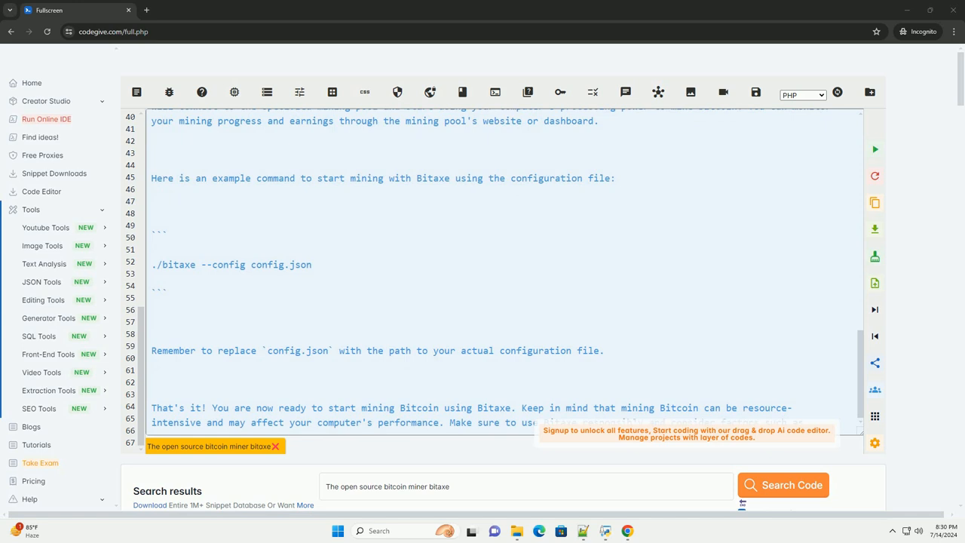
scroll("down", 3)
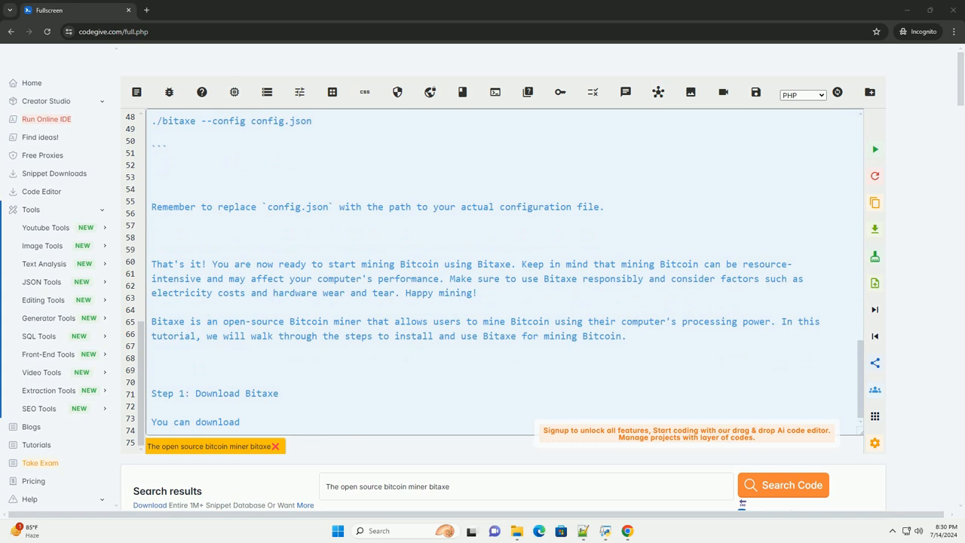
Step: Follow the repeated copy's download and install steps as they stream in
type("the latest release of Bitaxe from its official GitHub repository: https://github.com/bitaxe/bitaxe. Choose")
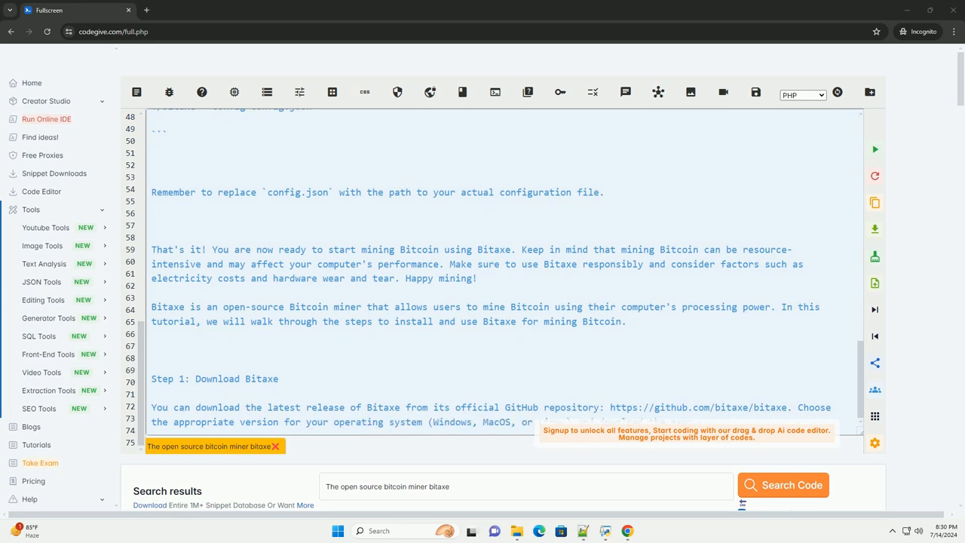
scroll("down", 3)
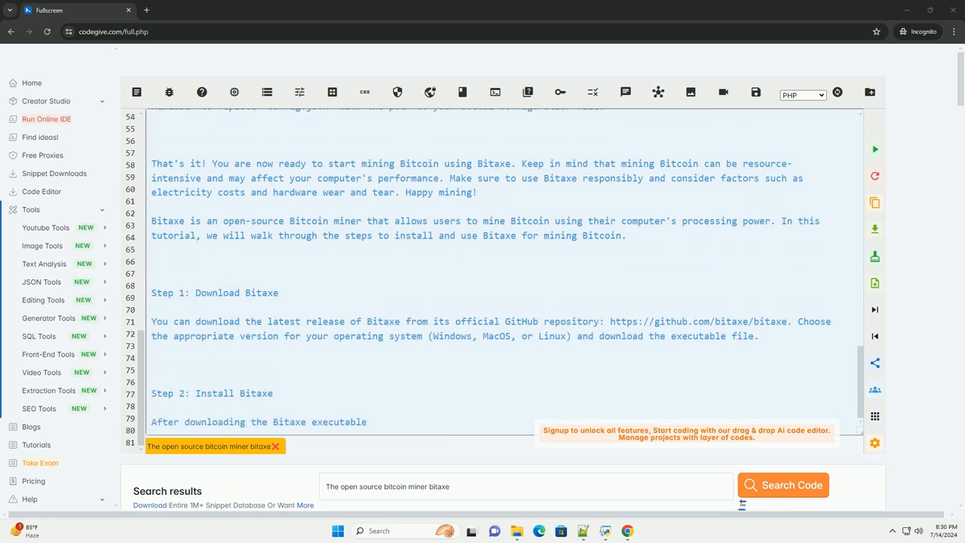
type("file, you can simply run it to start the installation process. Follow the")
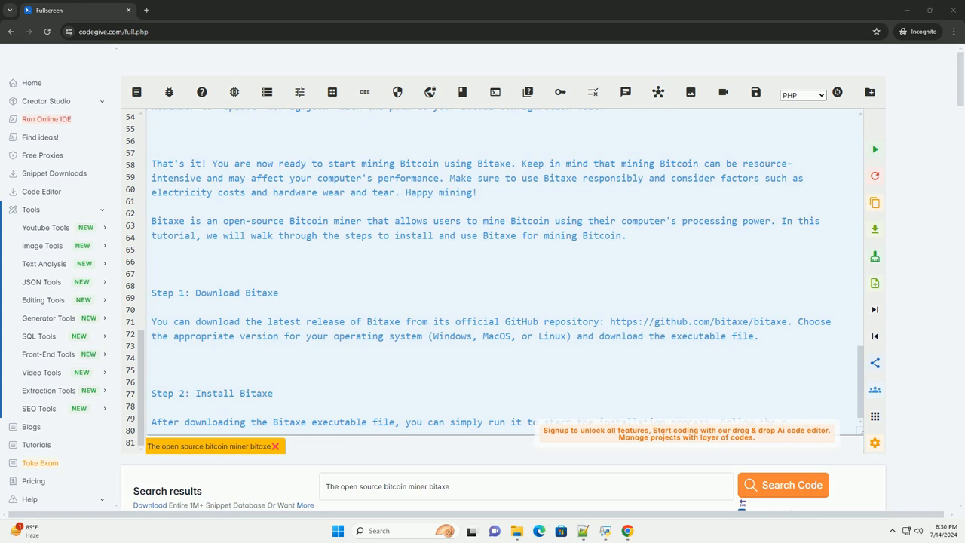
scroll("down", 3)
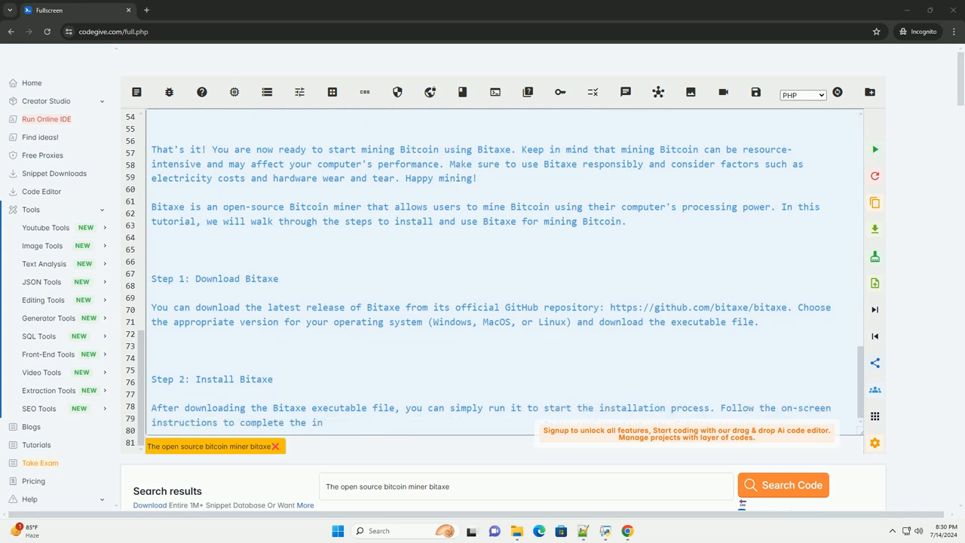
scroll("down", 3)
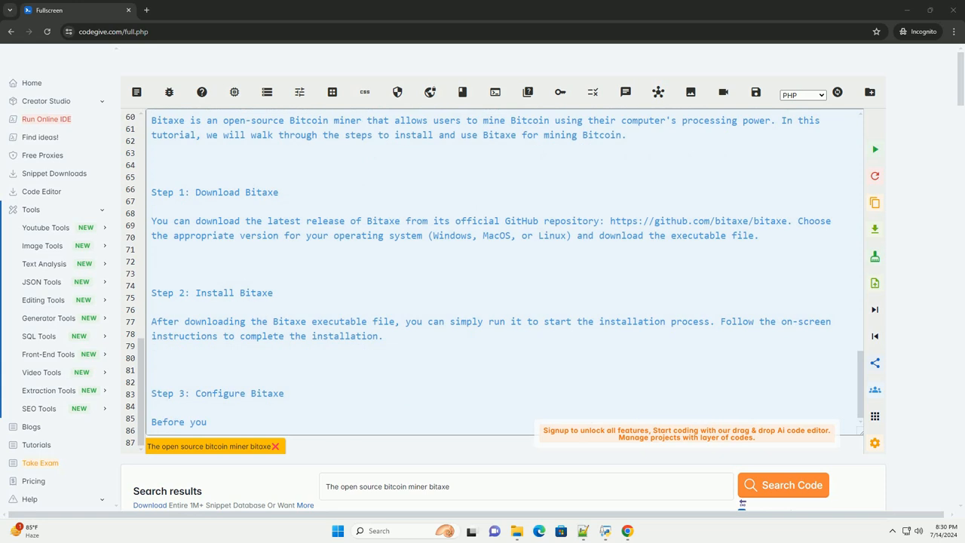
type("can start mining Bitcoin with Bitaxe")
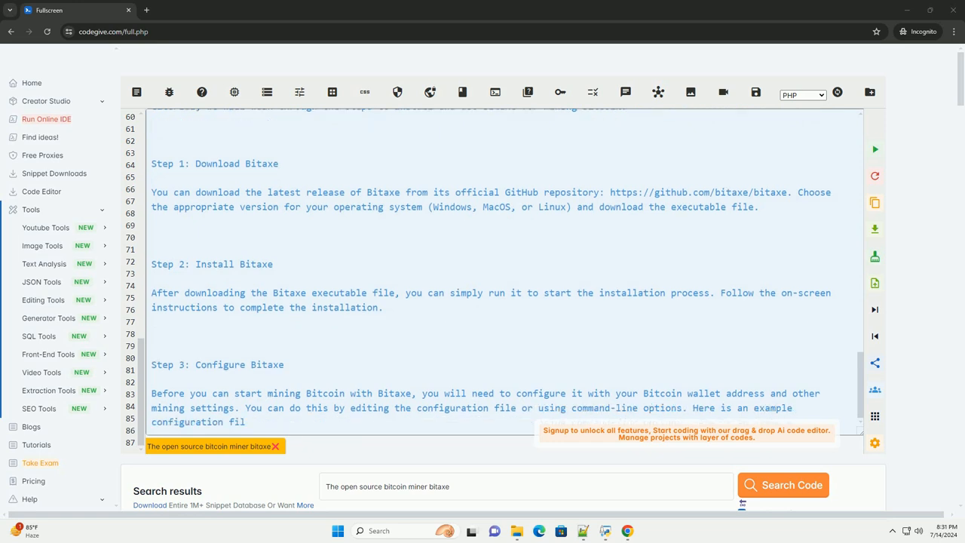
Step: Follow the repeated config.json example, from the wallet address through threads: 4
scroll("down", 3)
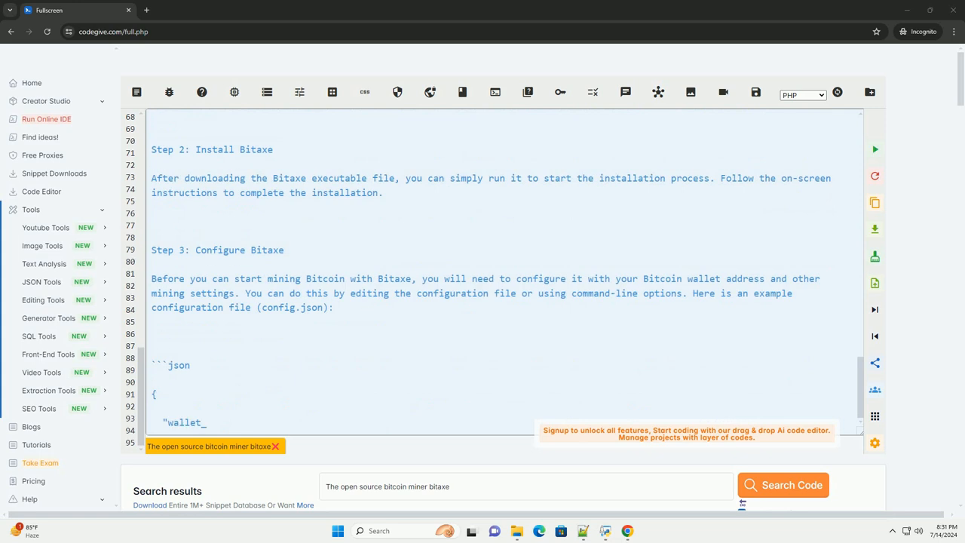
type("address\": \"your_bitcoin_wallet_a")
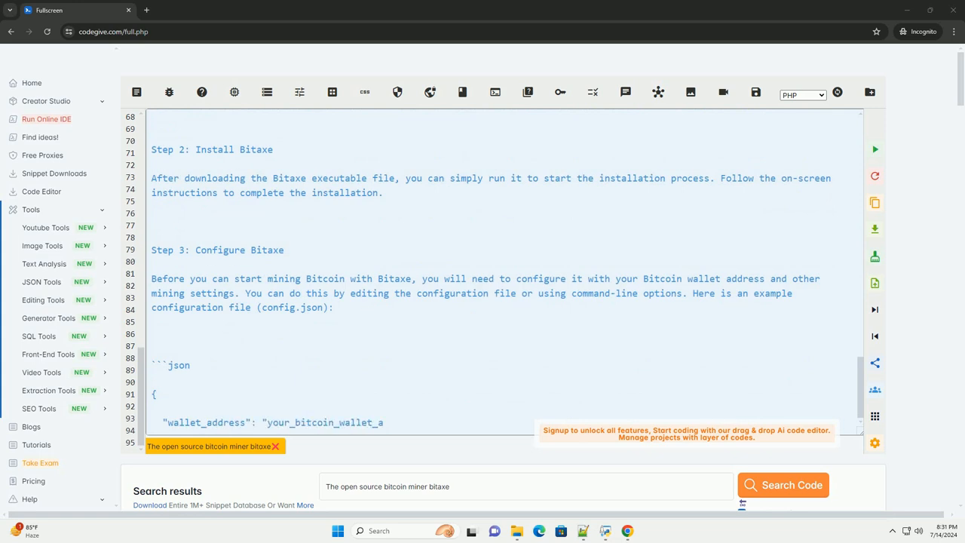
scroll("down", 3)
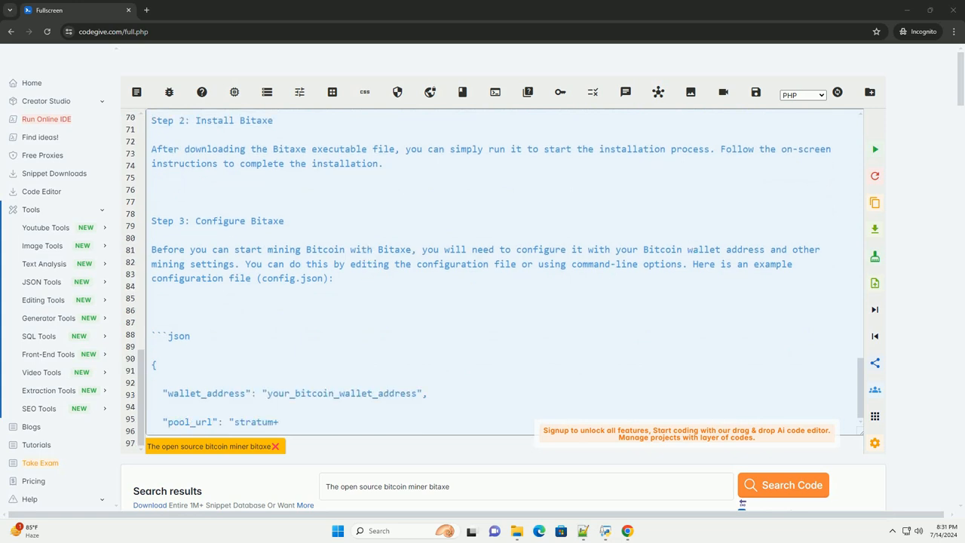
scroll("down", 3)
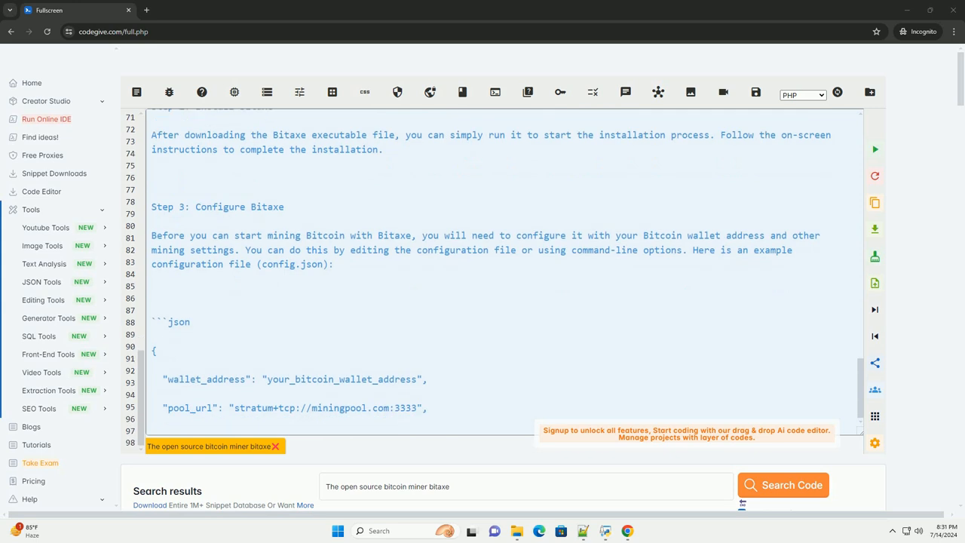
scroll("down", 3)
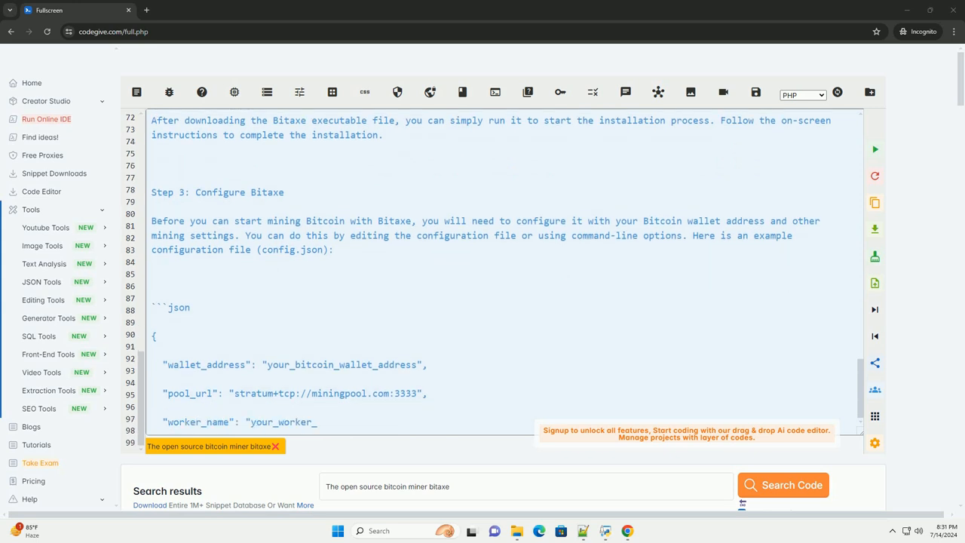
scroll("down", 3)
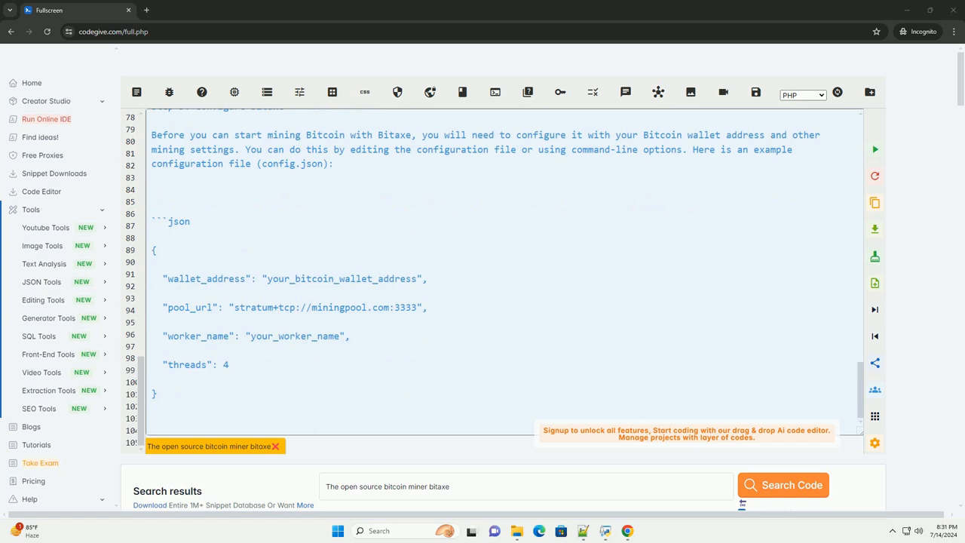
Step: Follow the notes on replacing config placeholders and the opening of Step 4: Start Mining
scroll("down", 3)
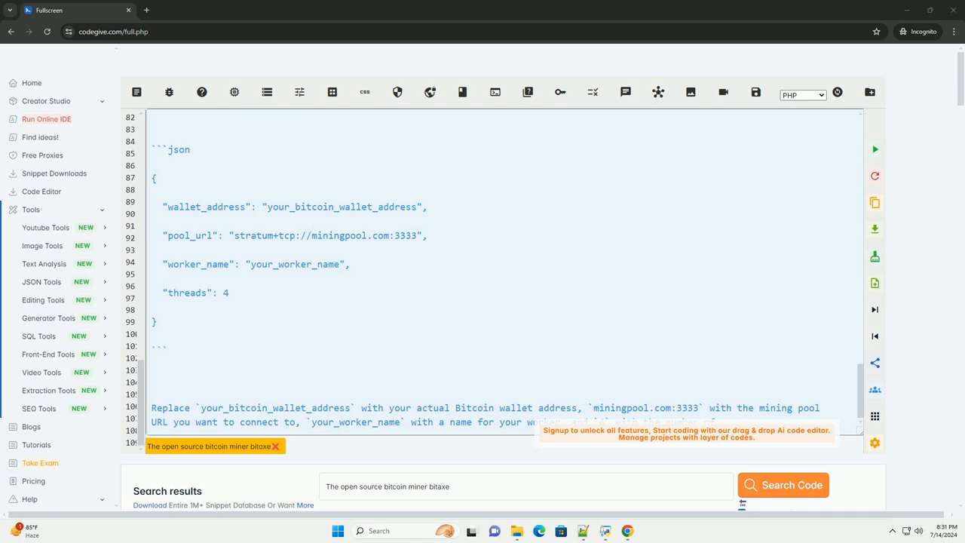
scroll("down", 3)
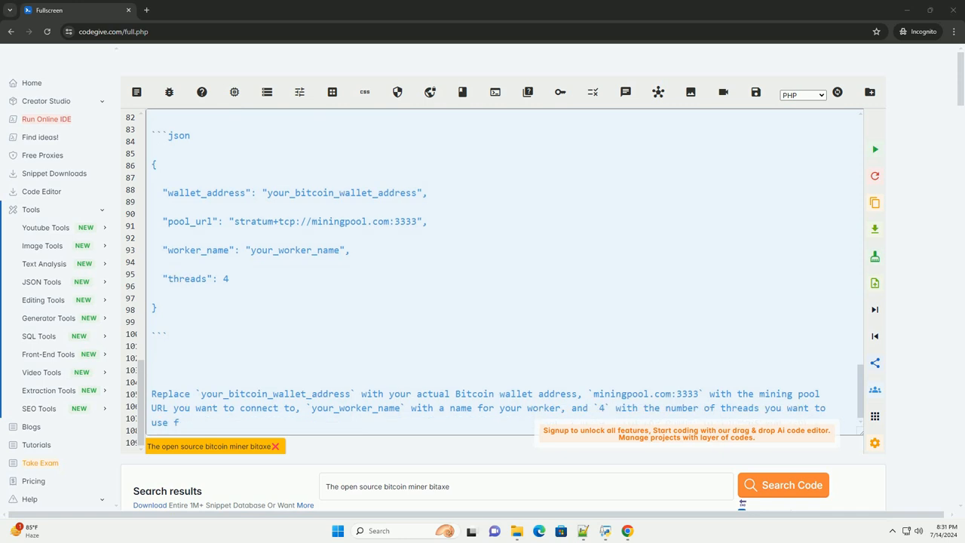
scroll("down", 3)
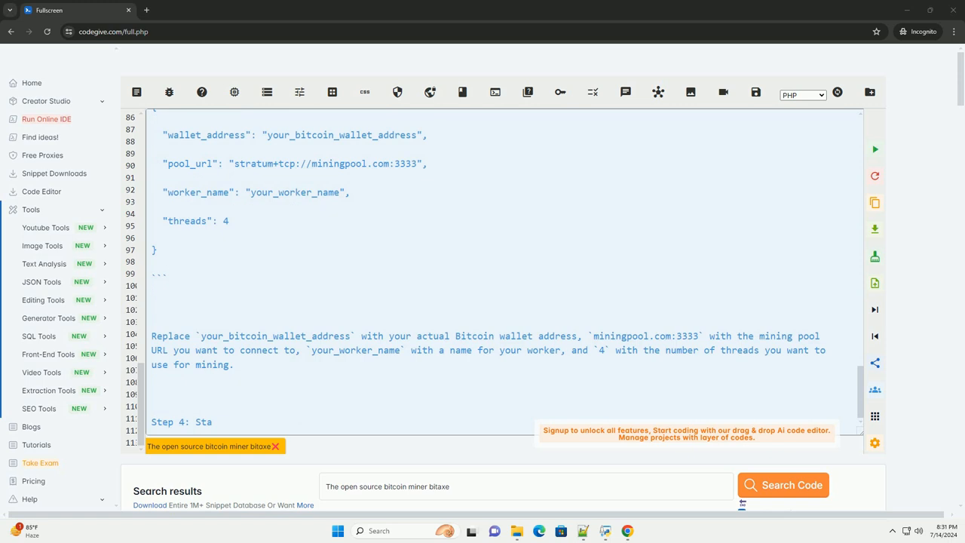
scroll("down", 3)
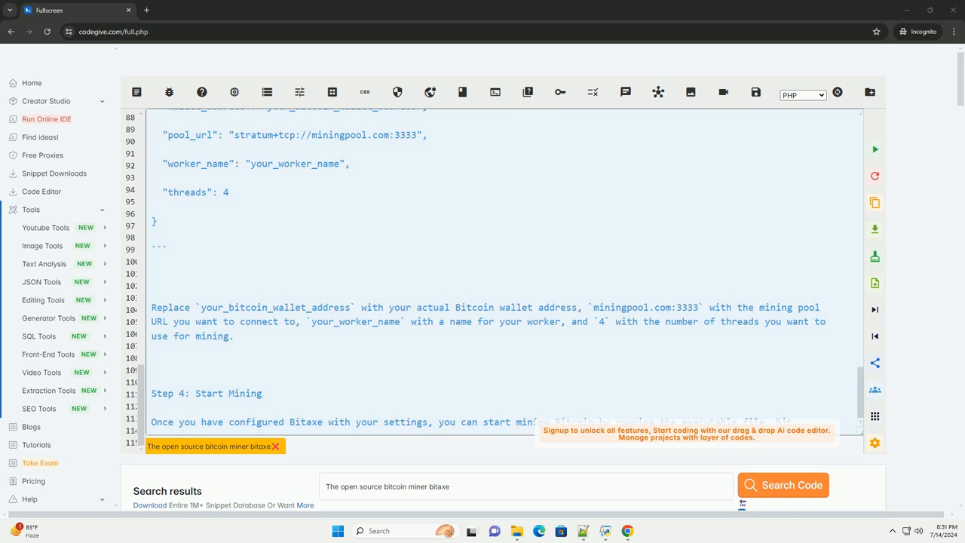
scroll("down", 3)
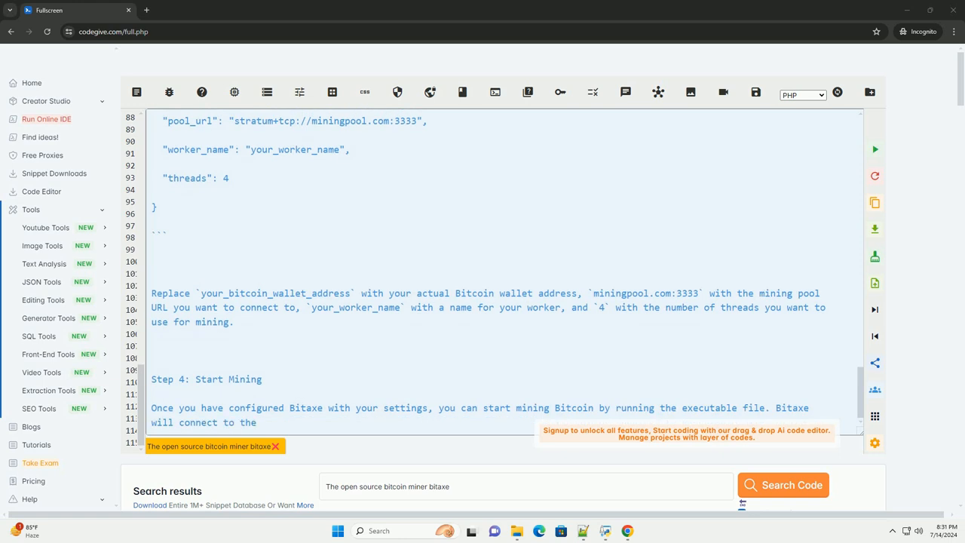